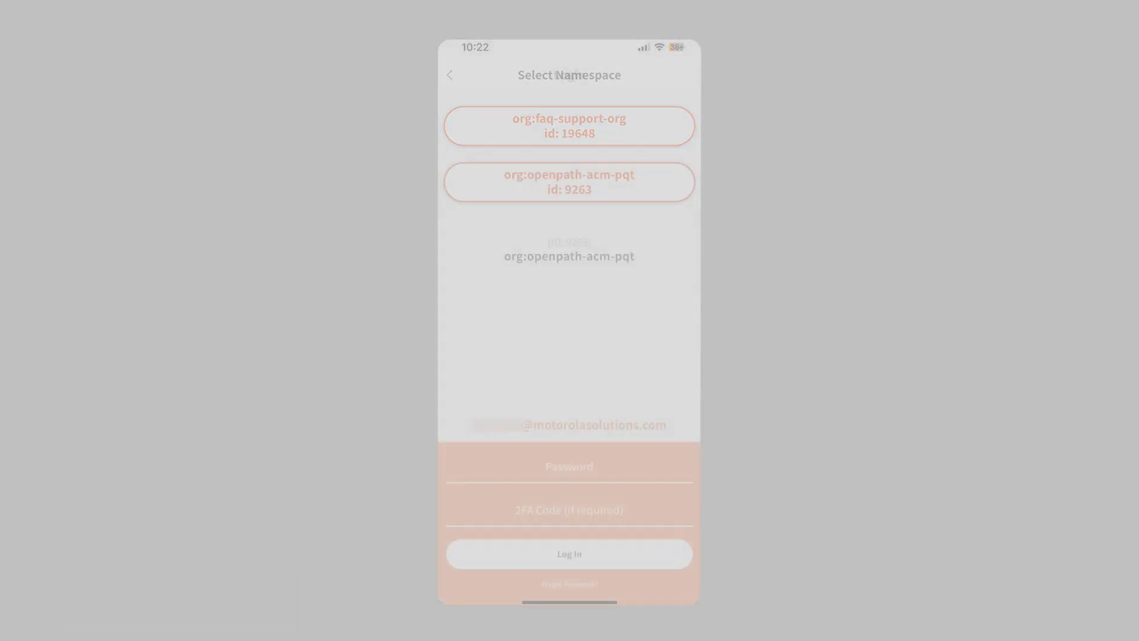
Step: Sign in to the org:openpath-acm-pqt namespace to reach the organization list
click(570, 181)
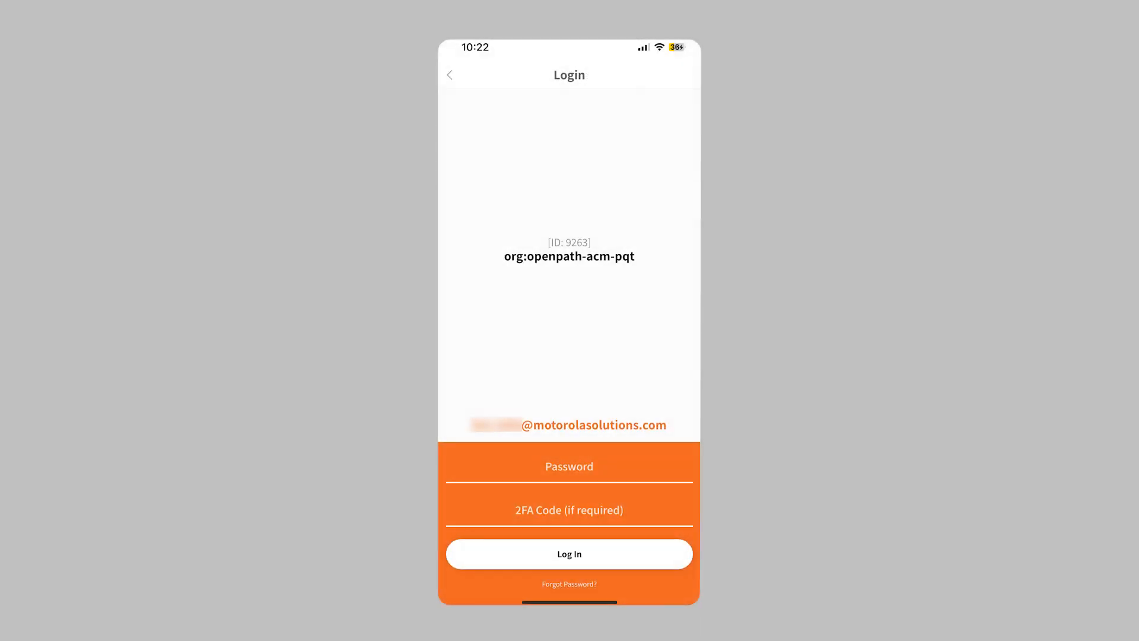
click(569, 554)
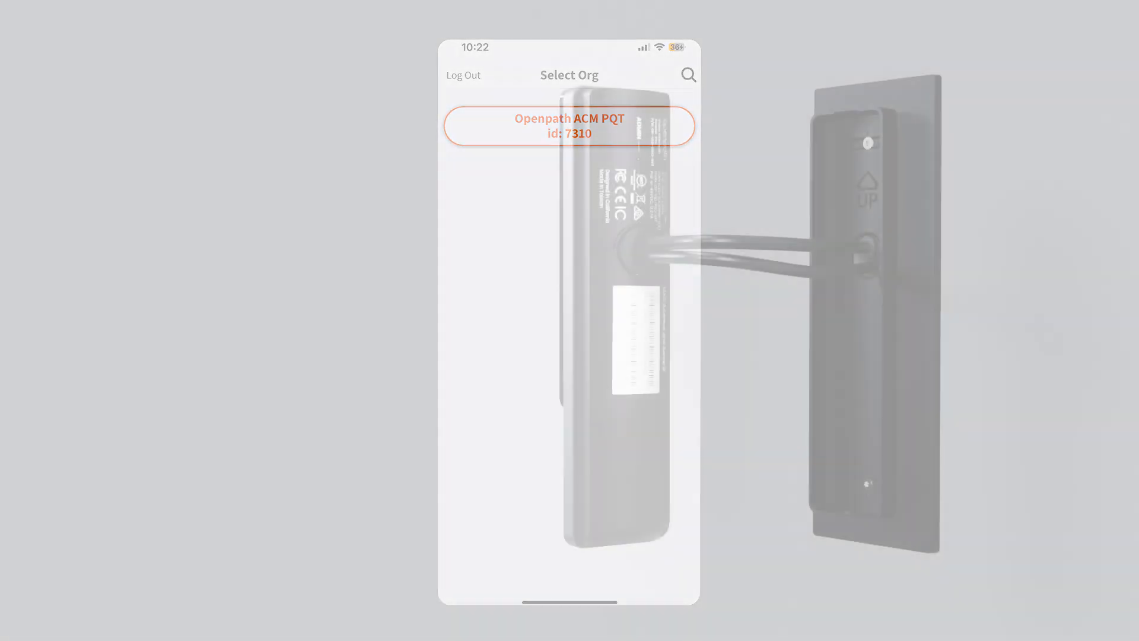
Step: Open the Openpath ACM PQT organization to reach the hardware type choice
click(569, 126)
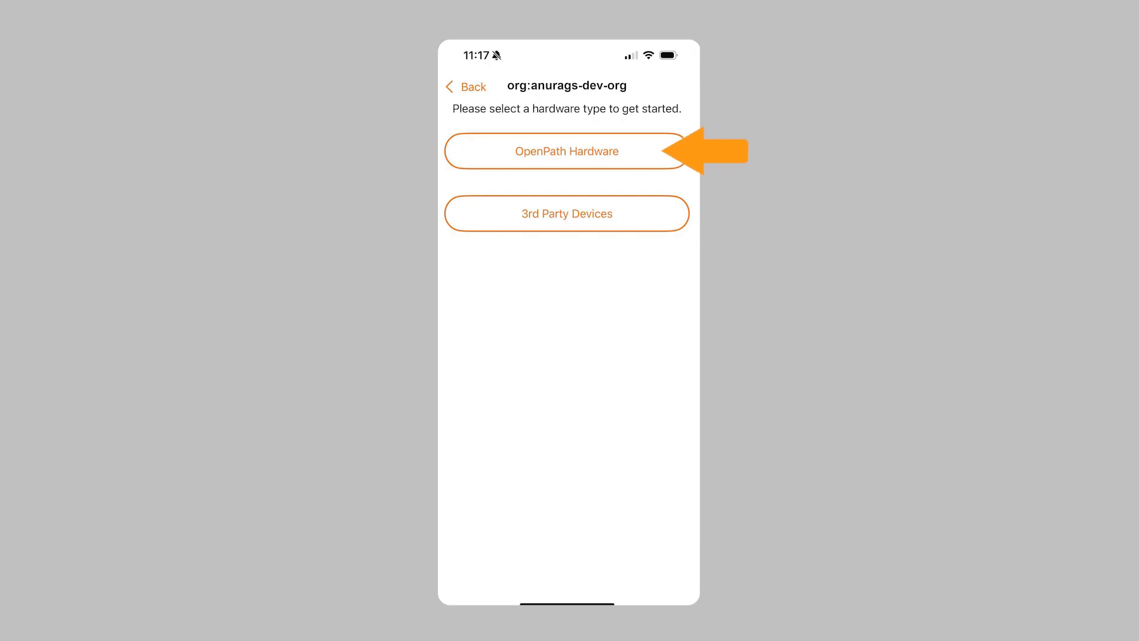
Step: Choose OpenPath Hardware and open the unprovisioned Front Door Video Intercom's details
click(567, 152)
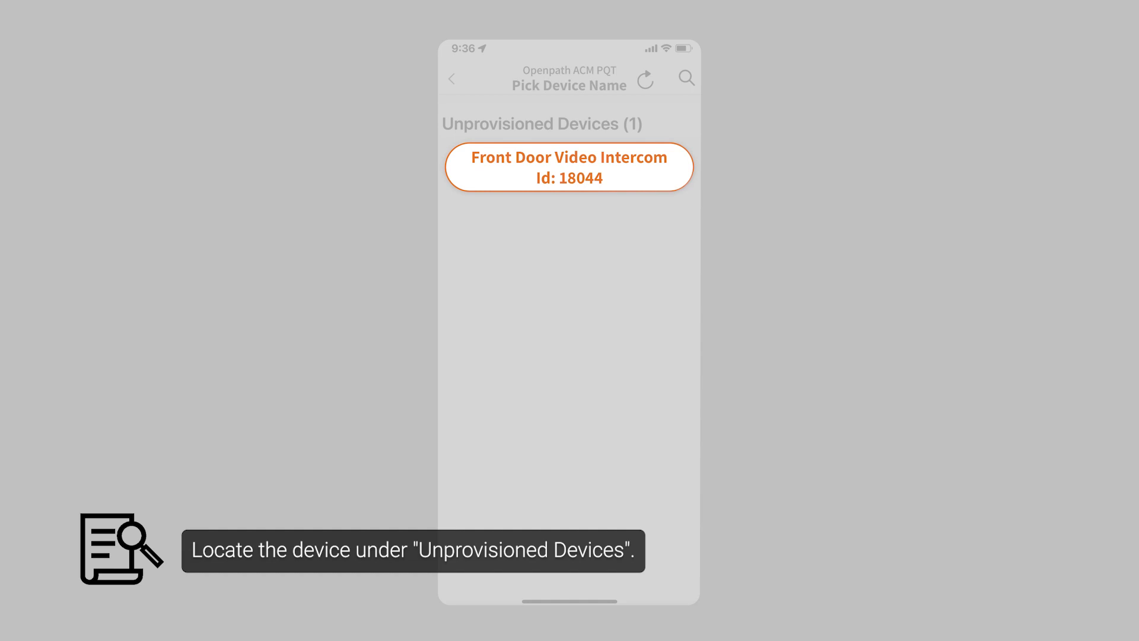
click(568, 167)
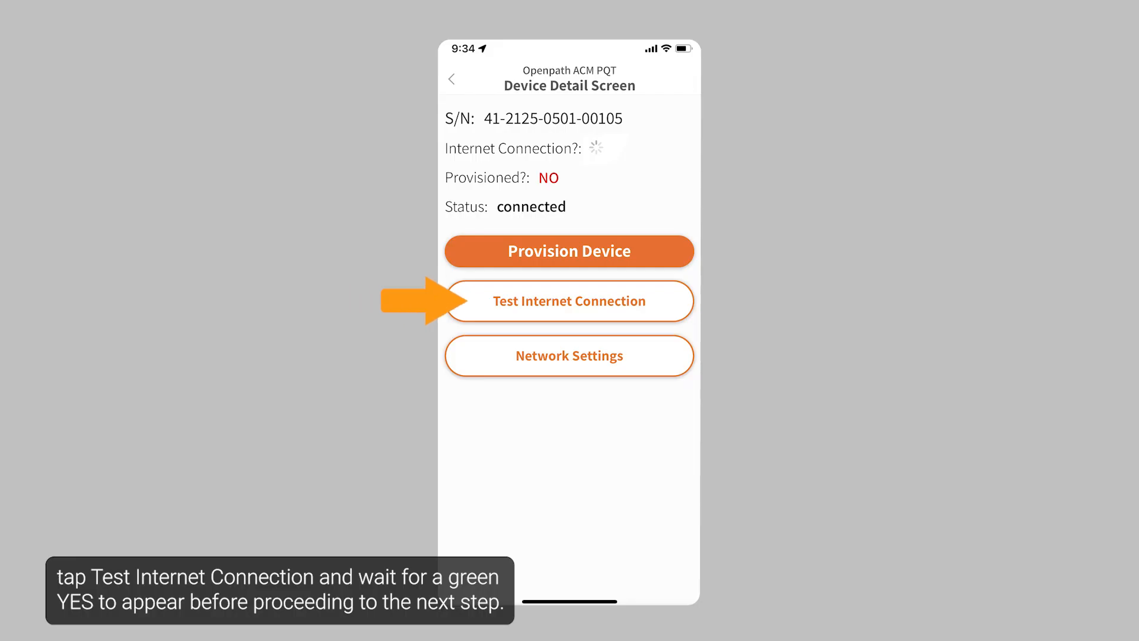
Step: Test the intercom's internet connection until it shows YES, then review its network settings
click(569, 302)
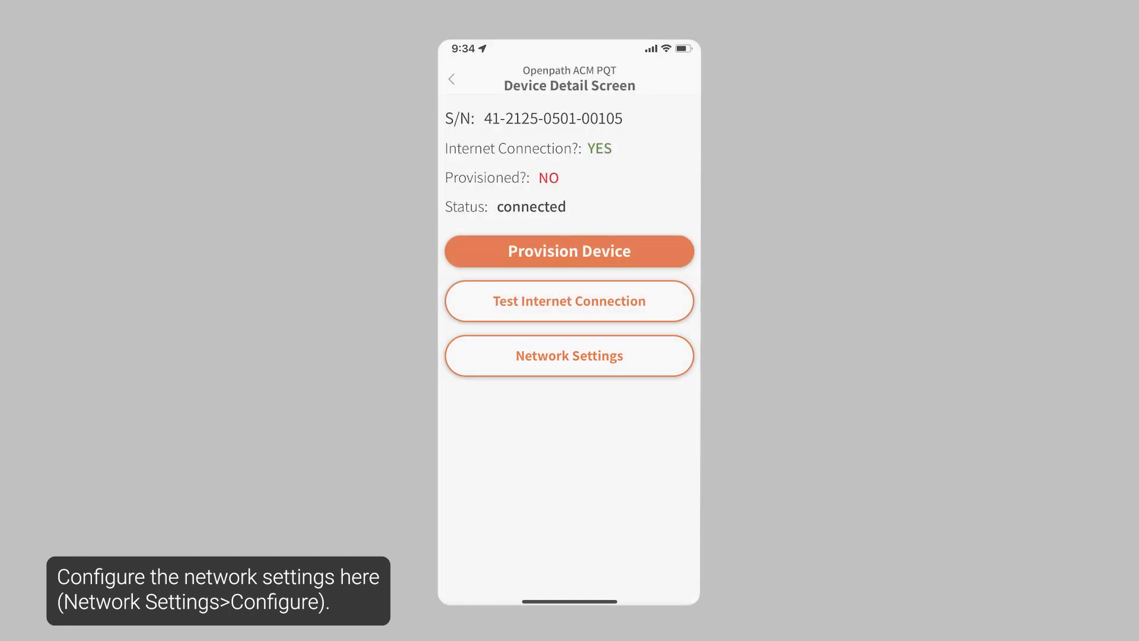
click(569, 252)
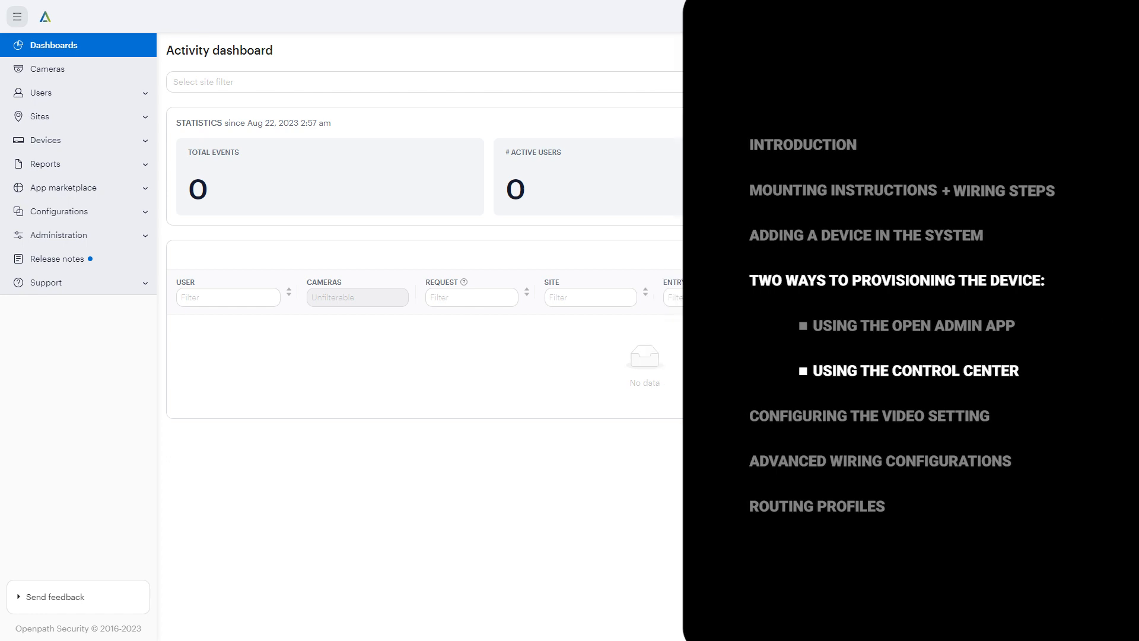
Step: From Video intercom readers, start registering the unregistered T&D Video Intercom 001
click(45, 140)
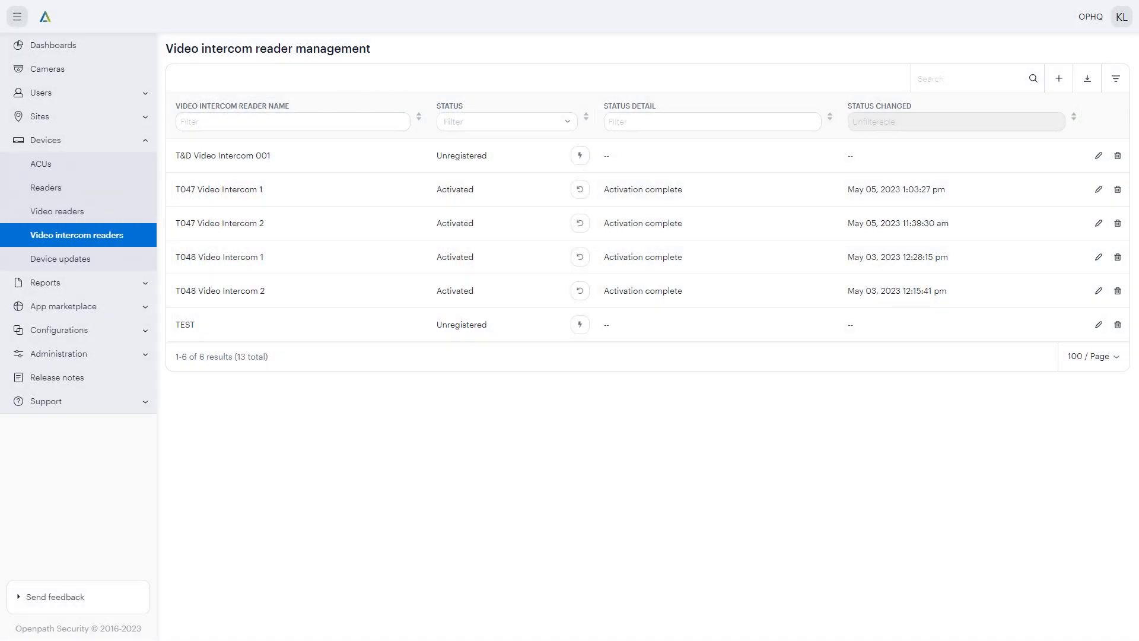
mouse_move(580, 154)
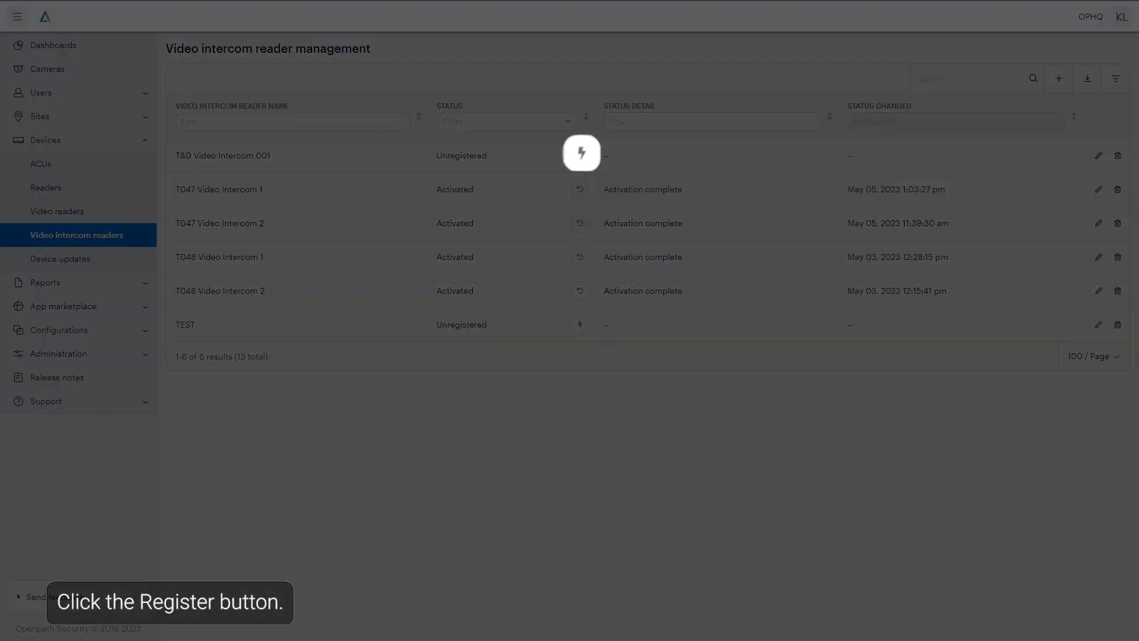
click(581, 153)
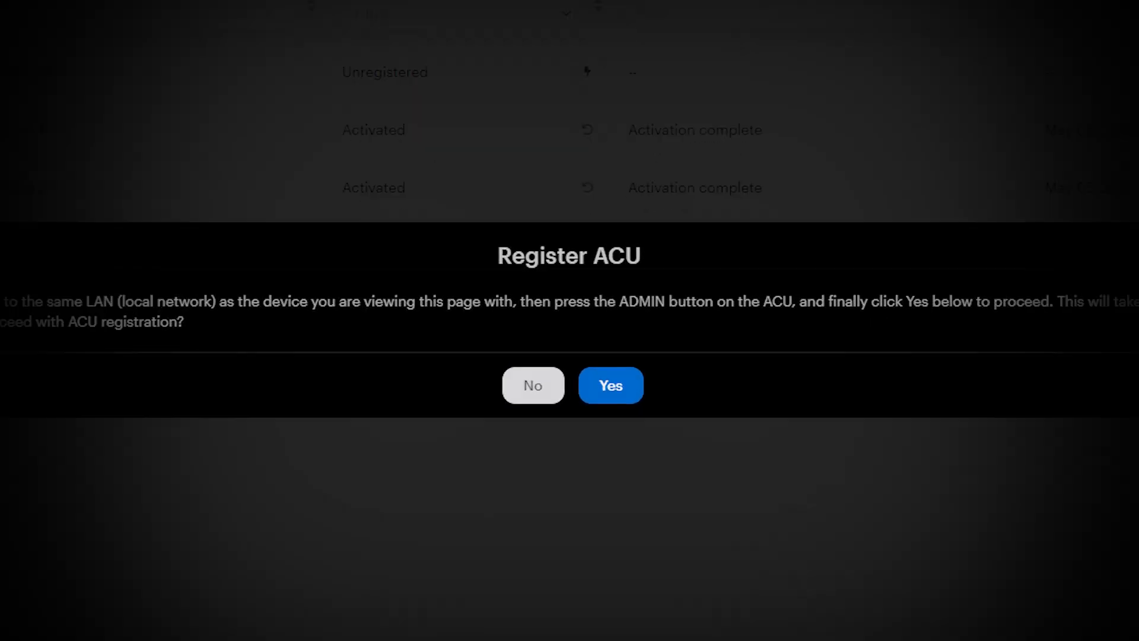